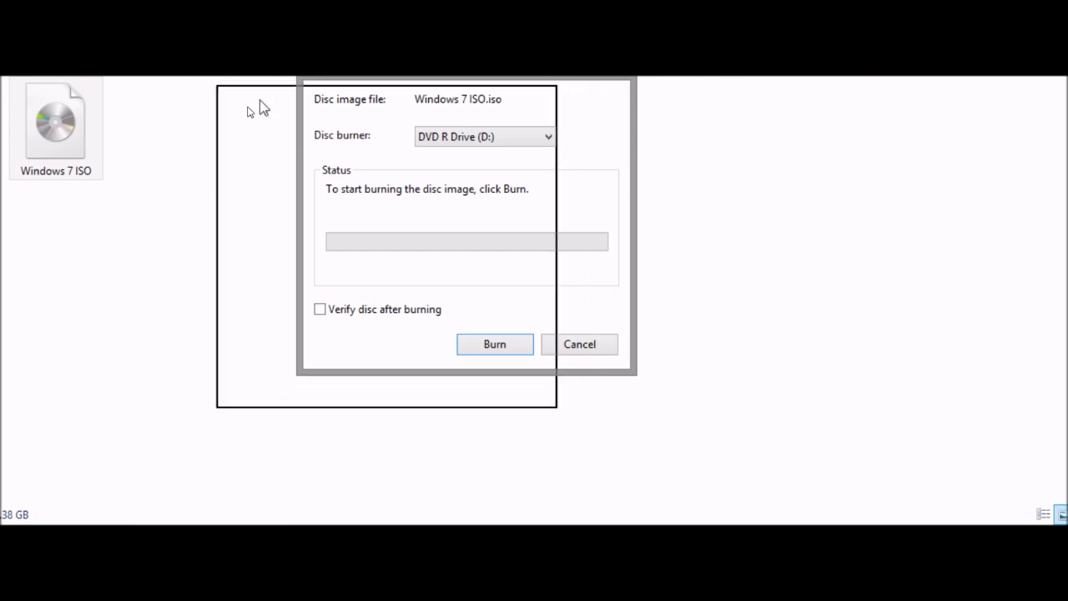
Burn the Windows 7 ISO to DVD R Drive (D:), producing disc GSP1RMCPRFRER_EN_DVD.
drag(466, 91, 238, 165)
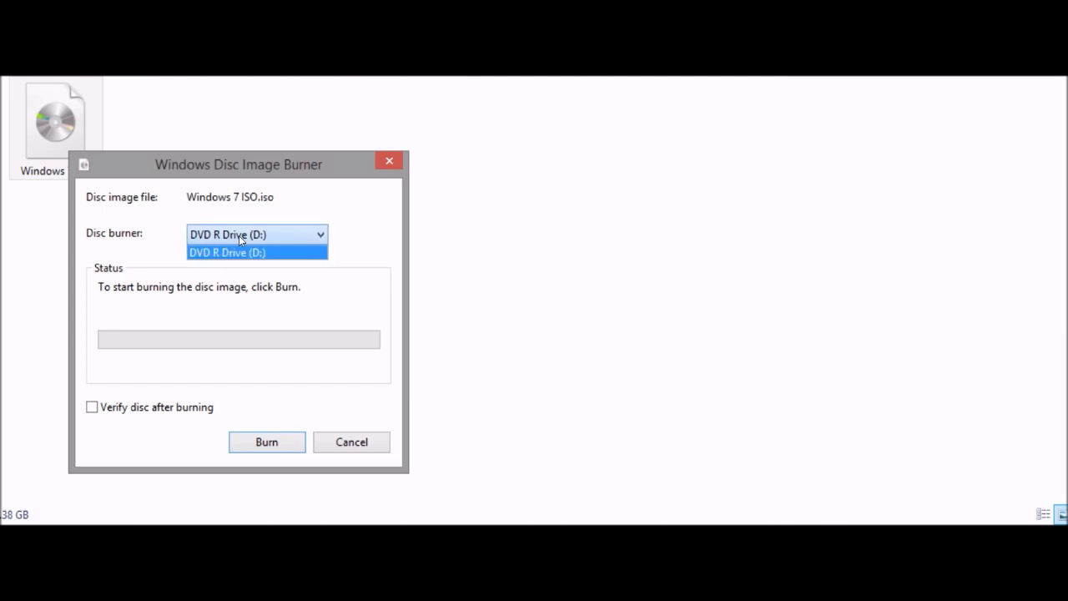
click(257, 252)
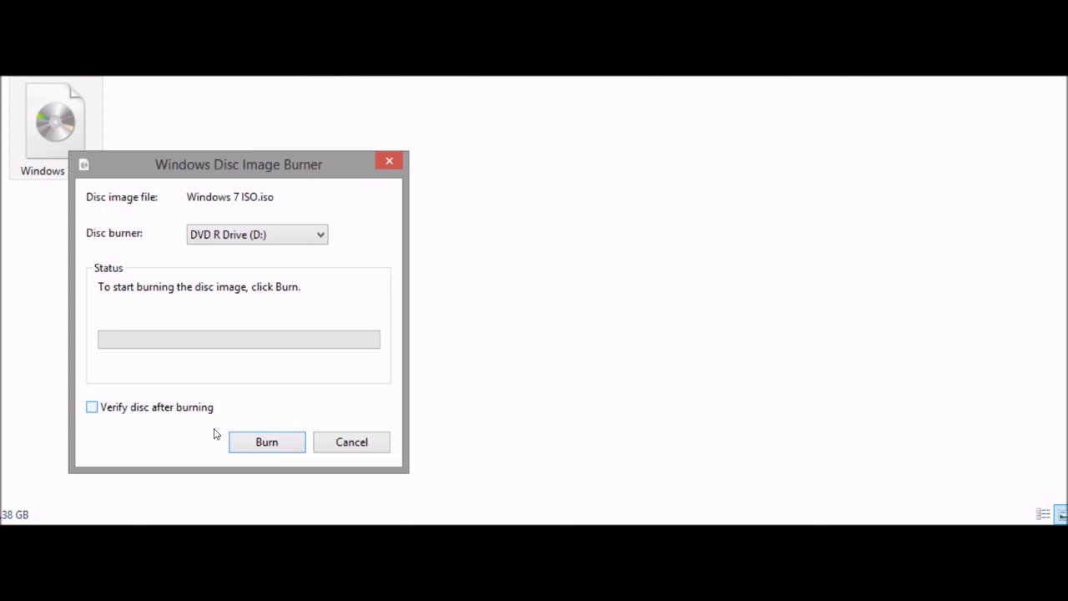
click(267, 440)
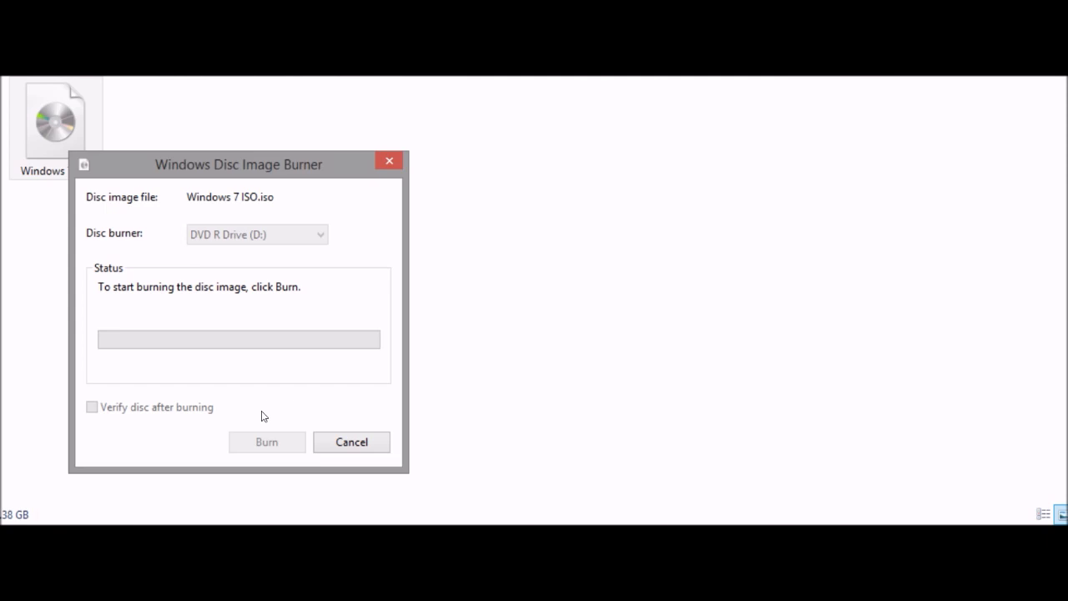
click(267, 441)
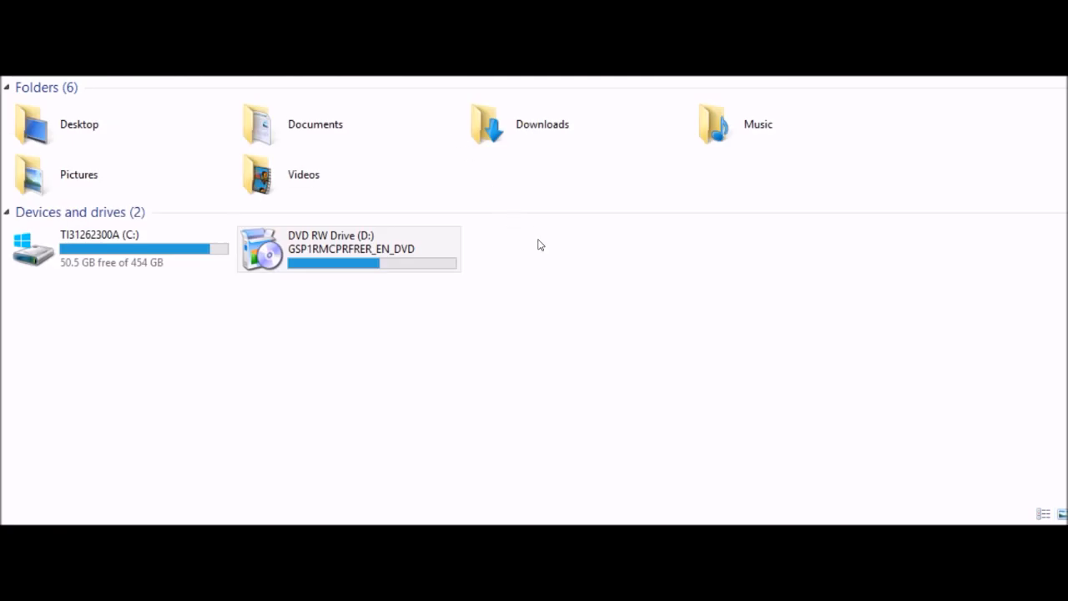
mouse_move(564, 314)
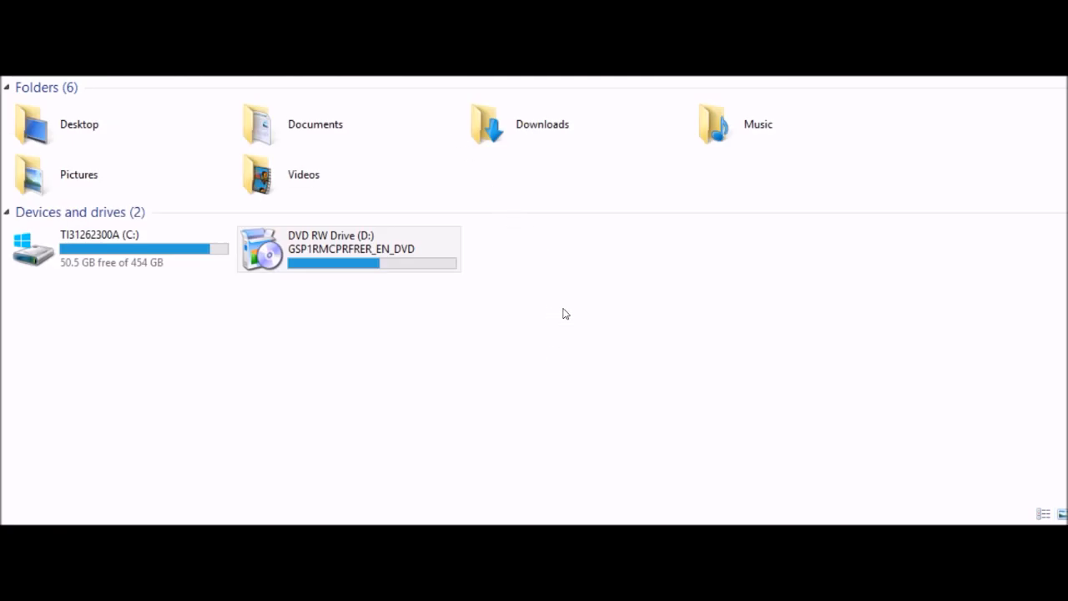